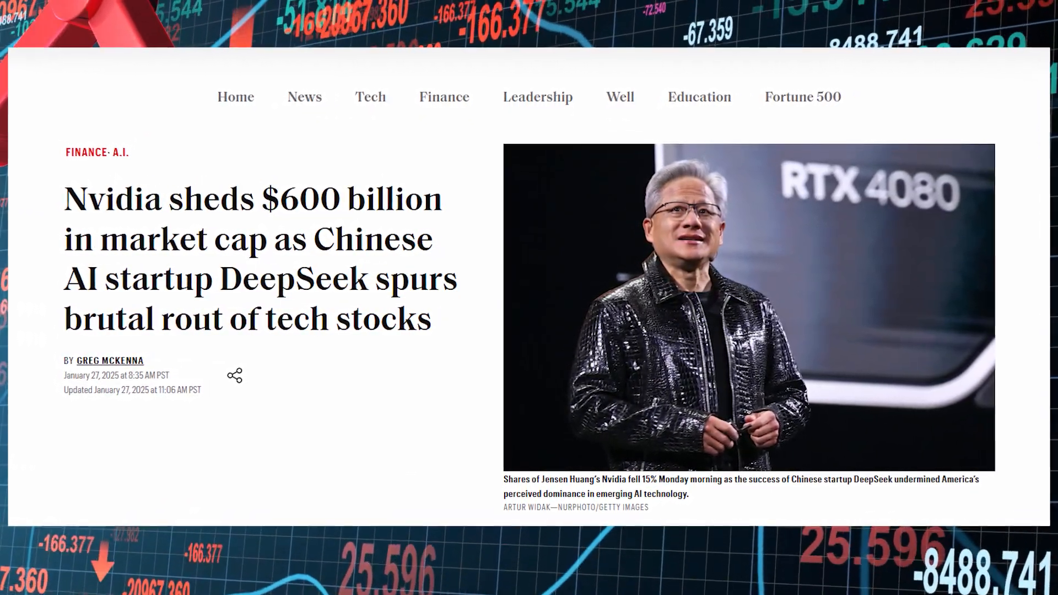
scroll("up", 3)
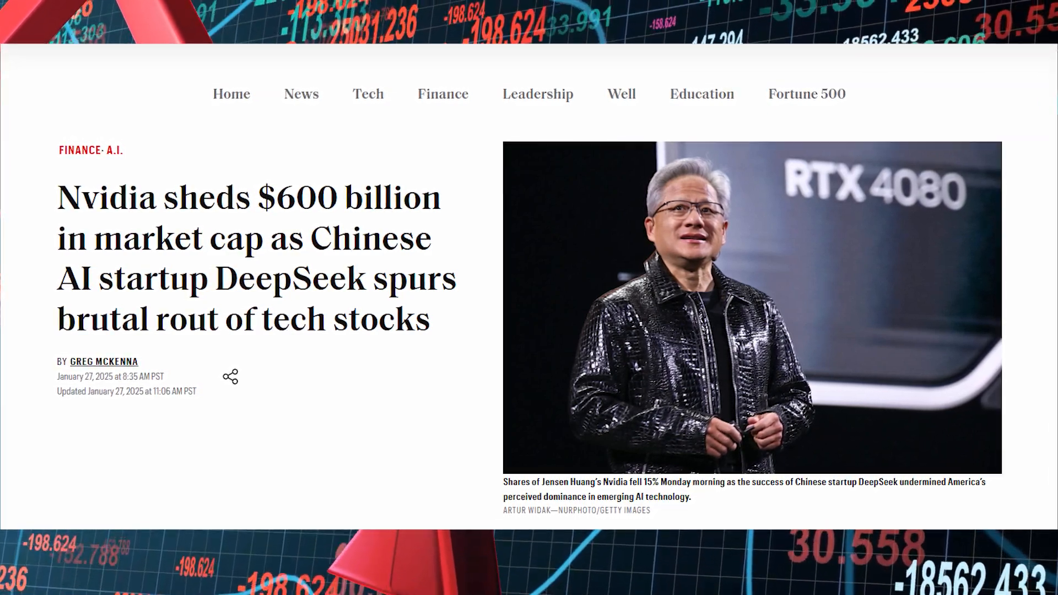